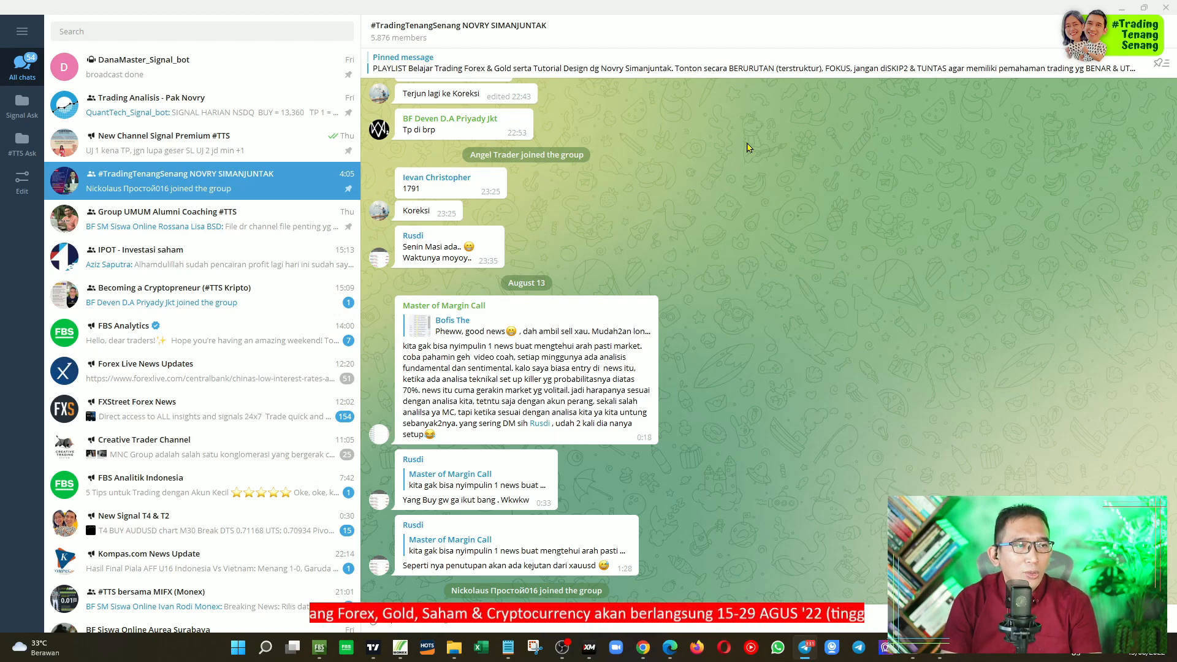
mouse_move(568, 229)
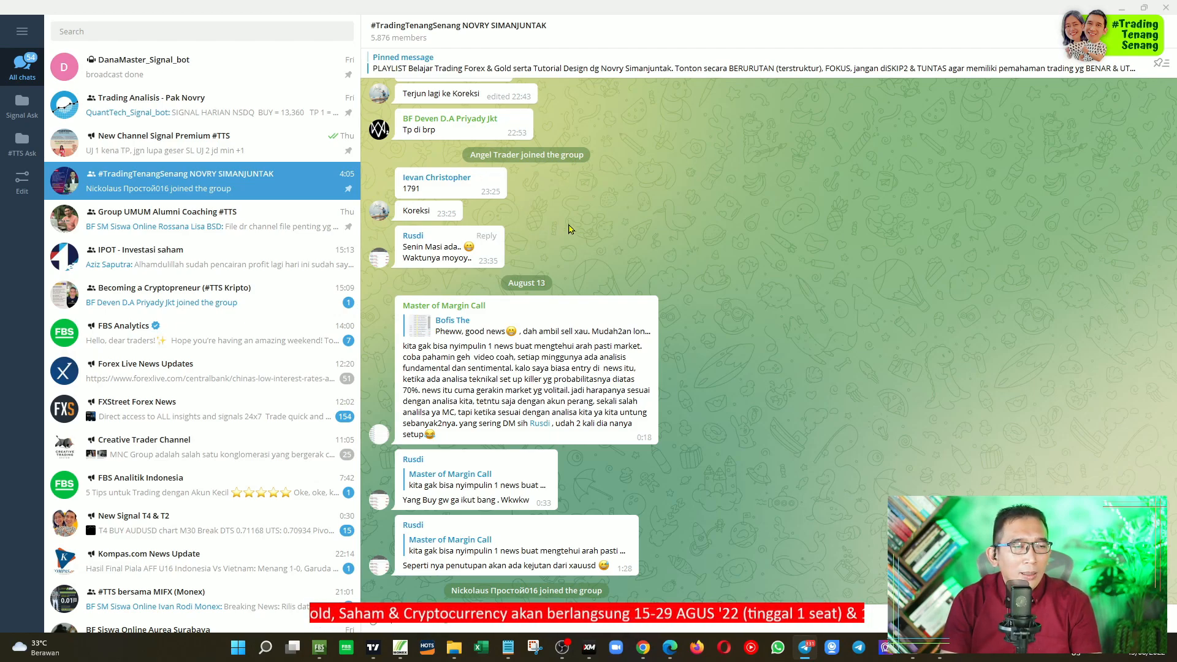
mouse_move(210, 301)
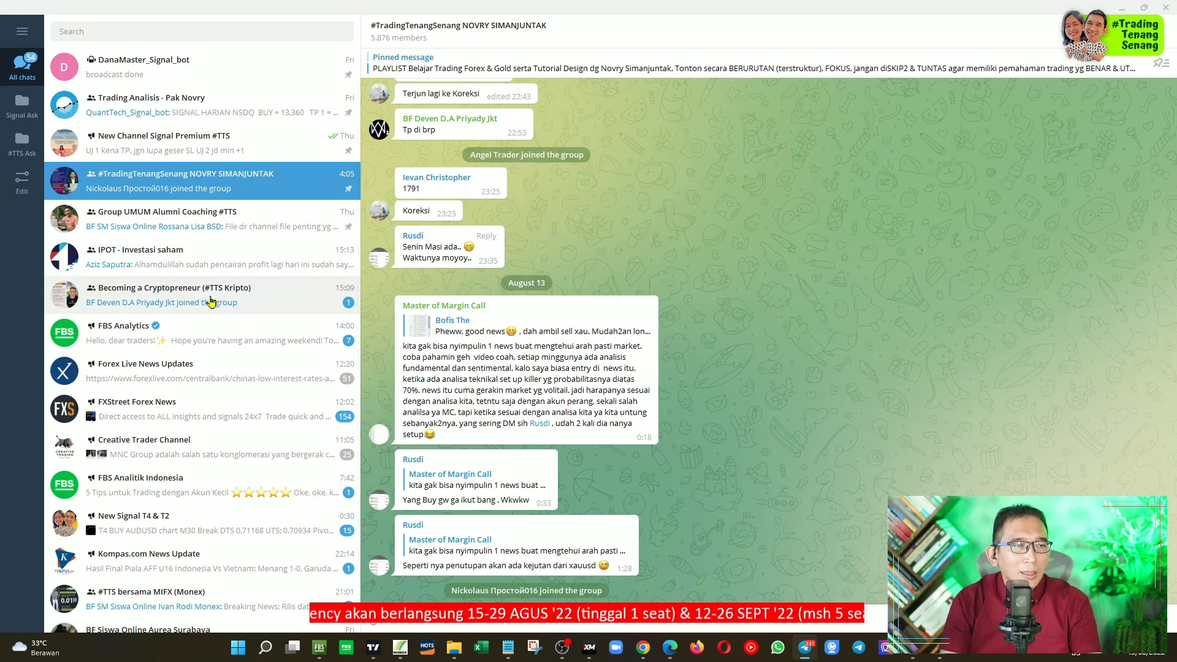
Step: View the Becoming a Cryptopreneur (#TTS Kripto) group's info and description, then return to the chat list
click(173, 294)
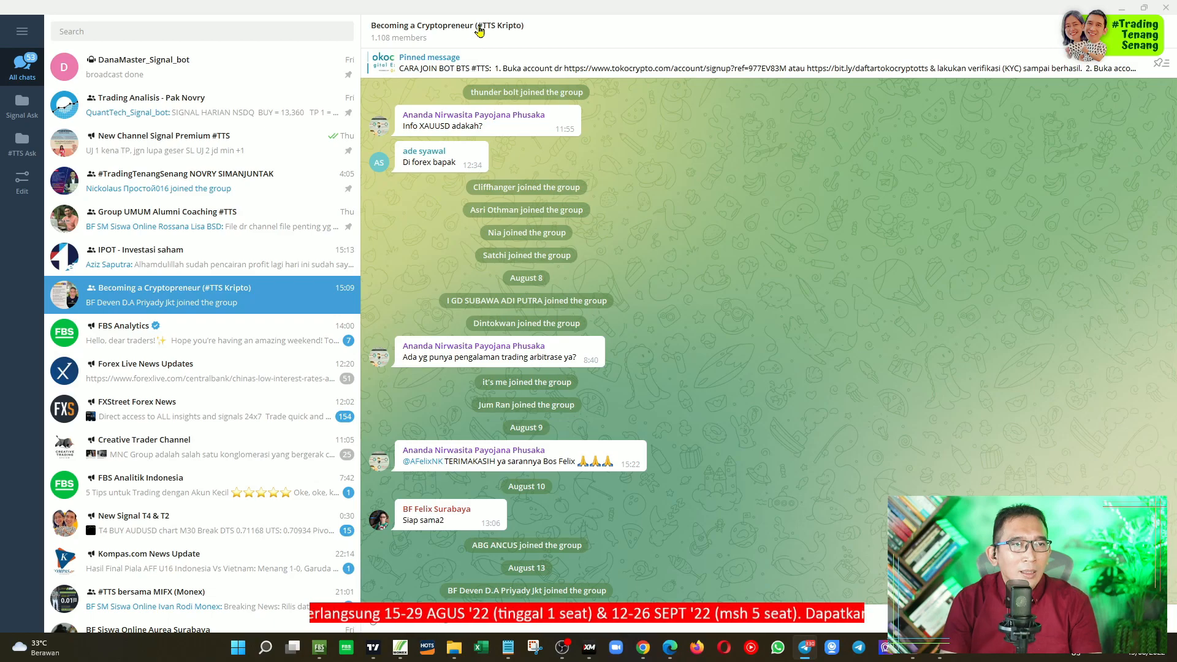
click(446, 24)
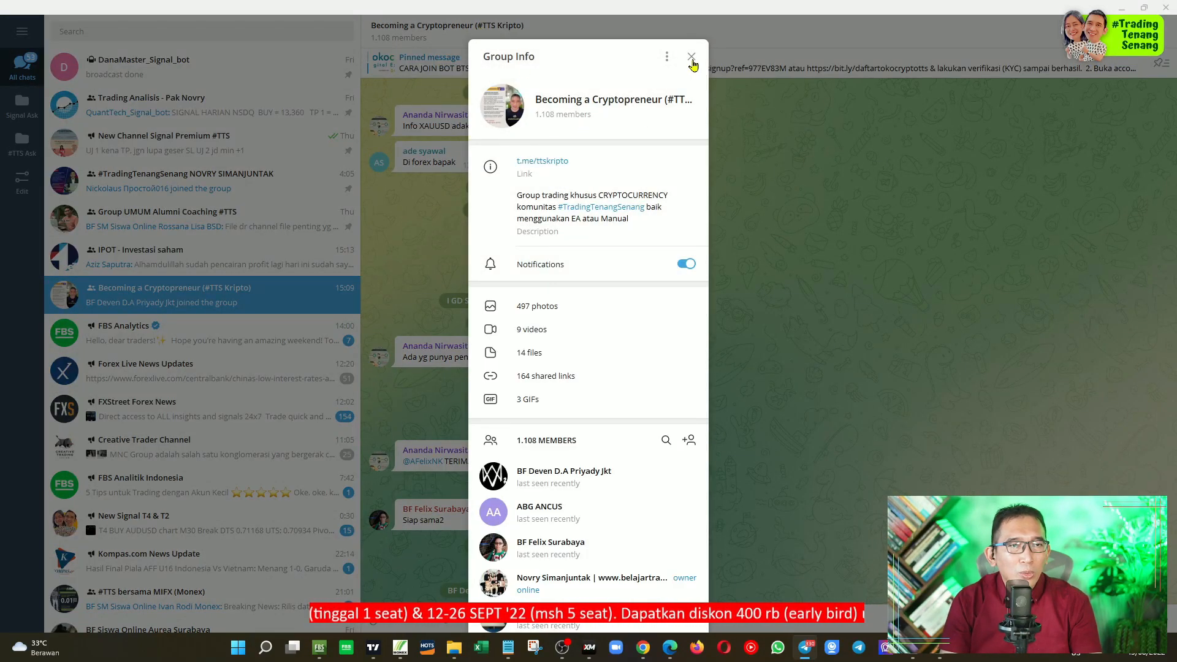
click(690, 58)
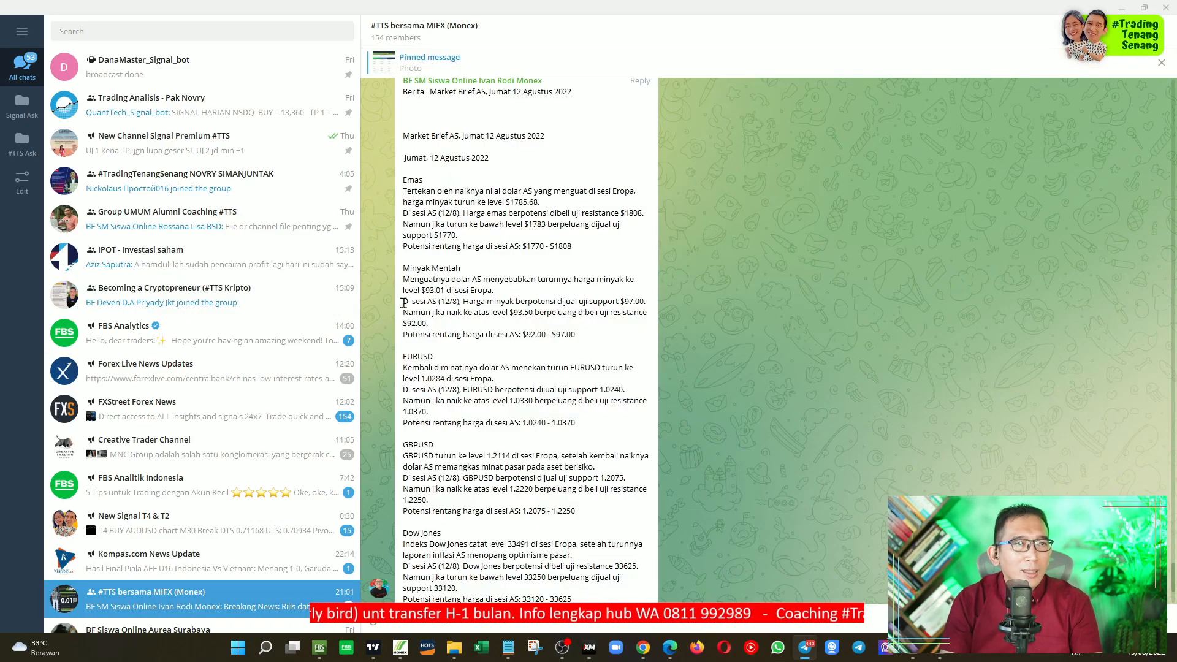
Step: View the #TTS bersama MIFX (Monex) group's info and broker description, then close it
click(423, 29)
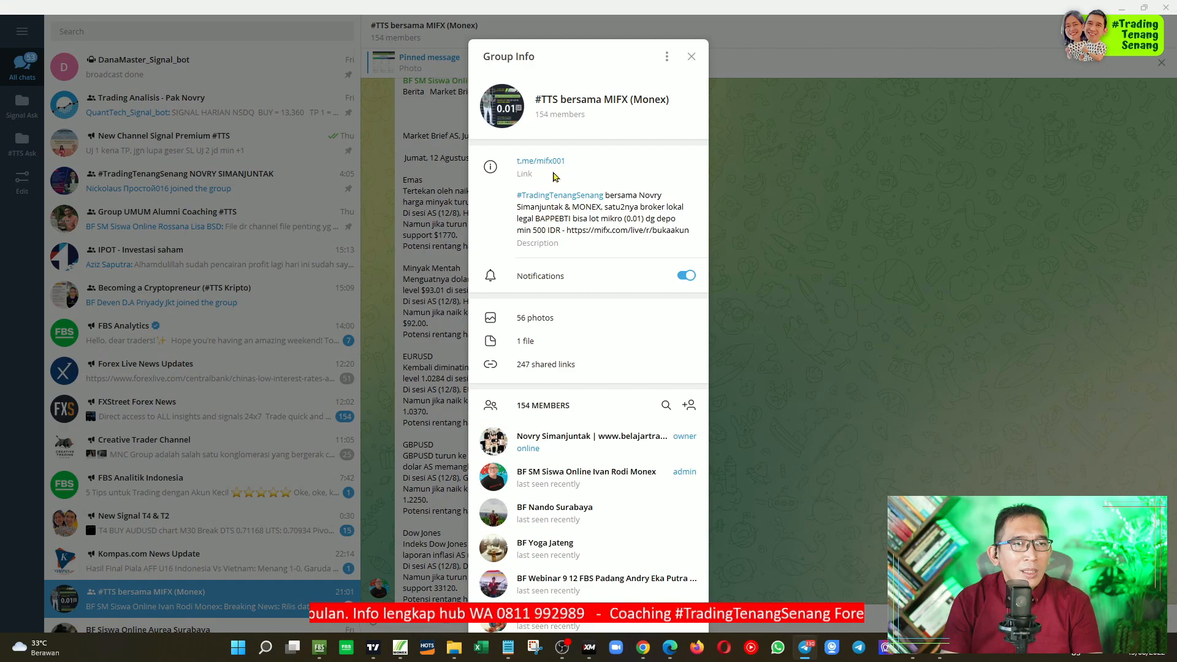
mouse_move(711, 70)
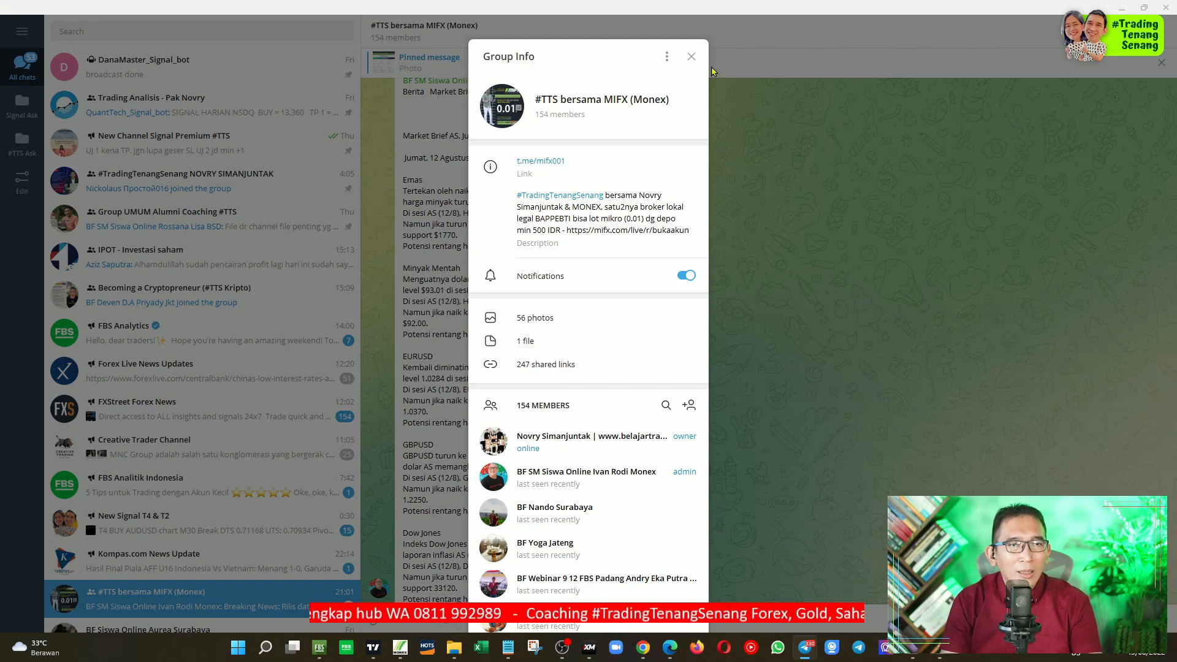
click(691, 56)
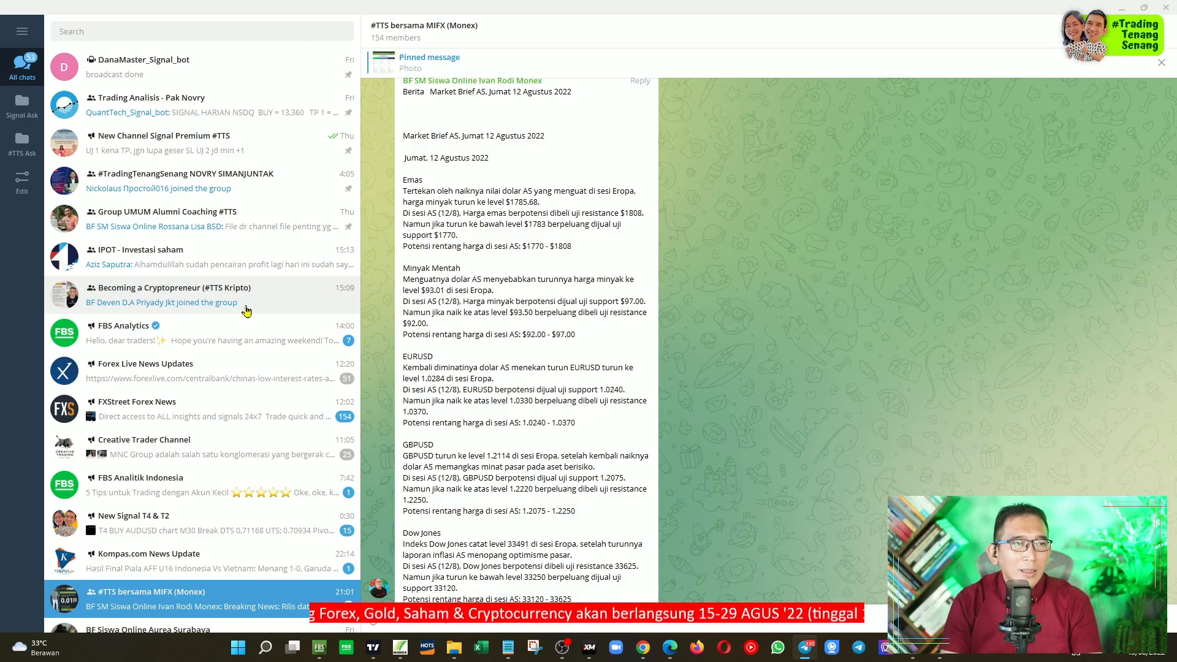
mouse_move(257, 166)
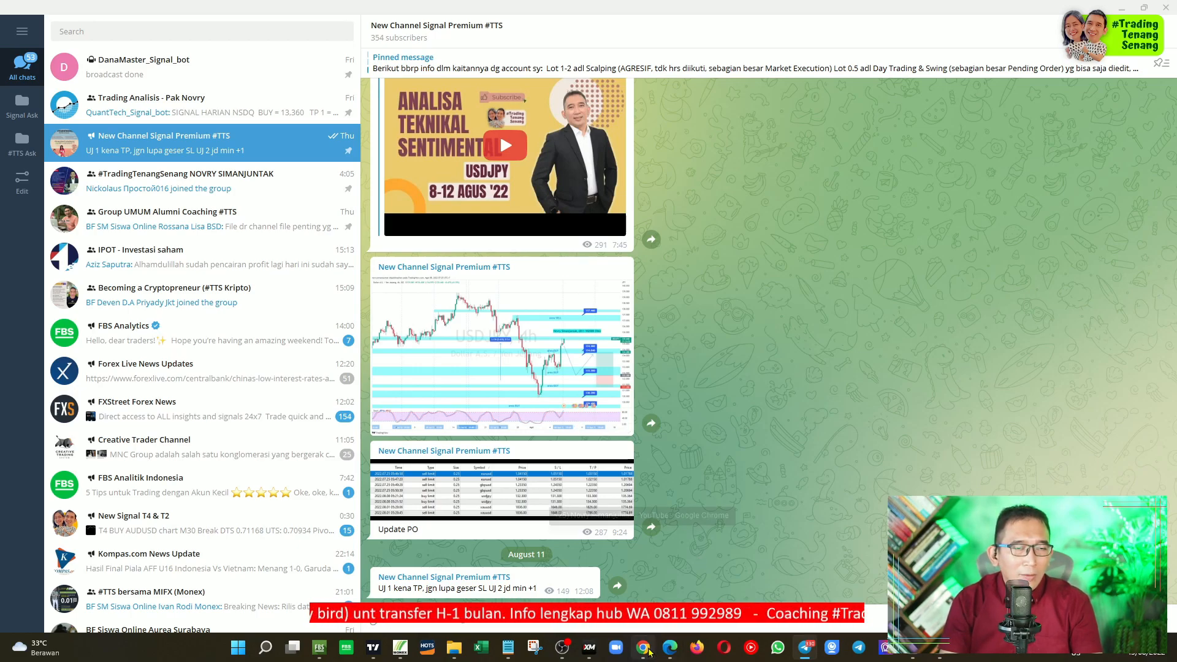
Step: Switch to Chrome and show the Forex Factory Aug 7–20, 2022 calendar with the GBP GDP results
click(642, 647)
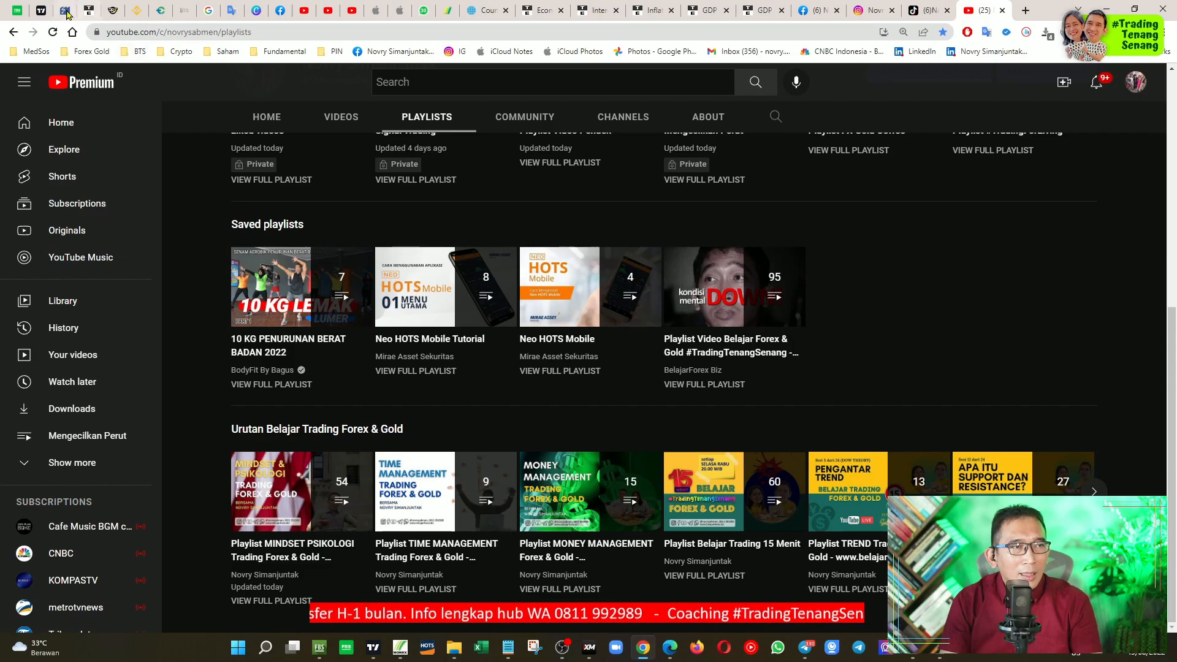
click(60, 10)
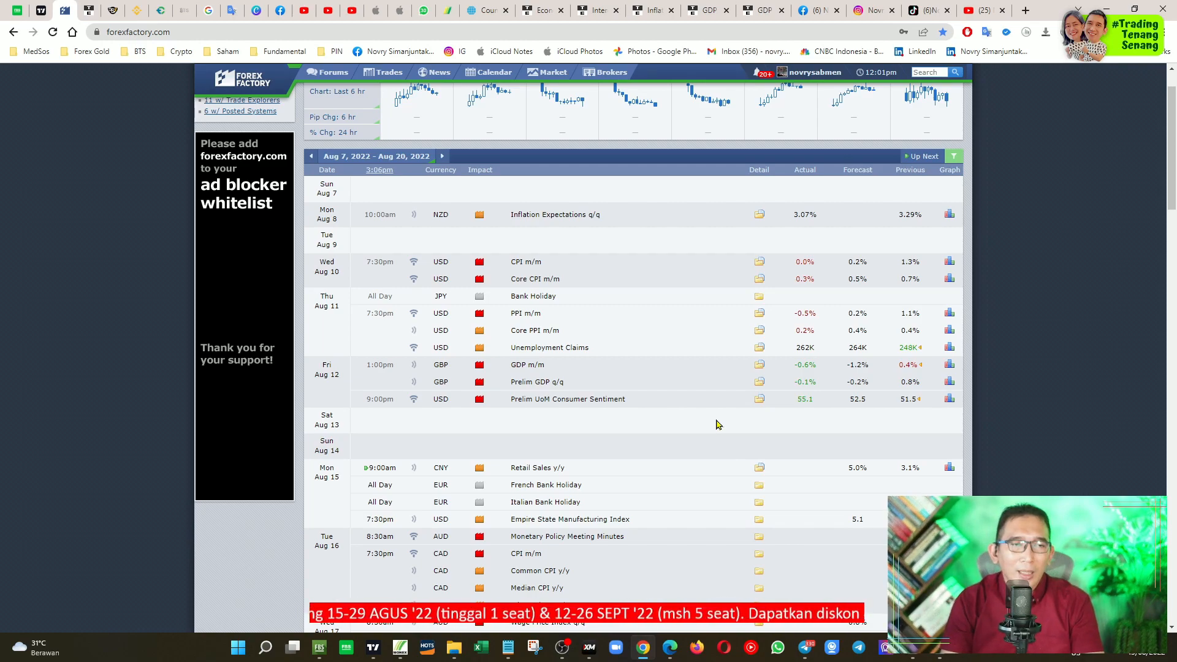
mouse_move(643, 349)
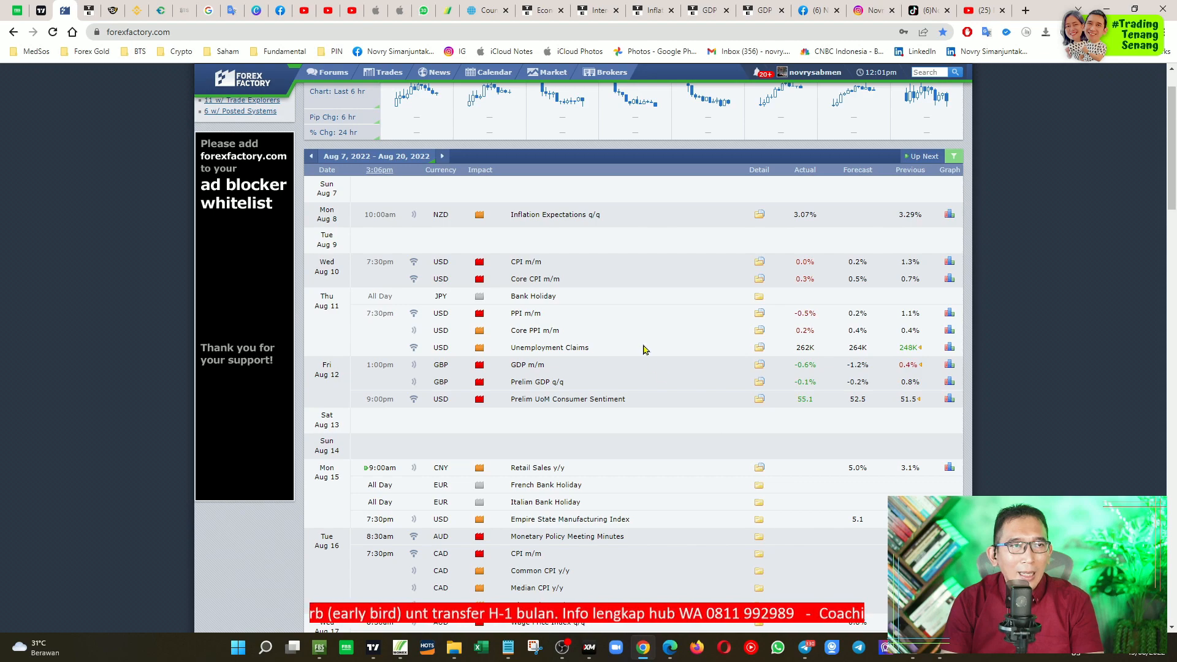
mouse_move(715, 300)
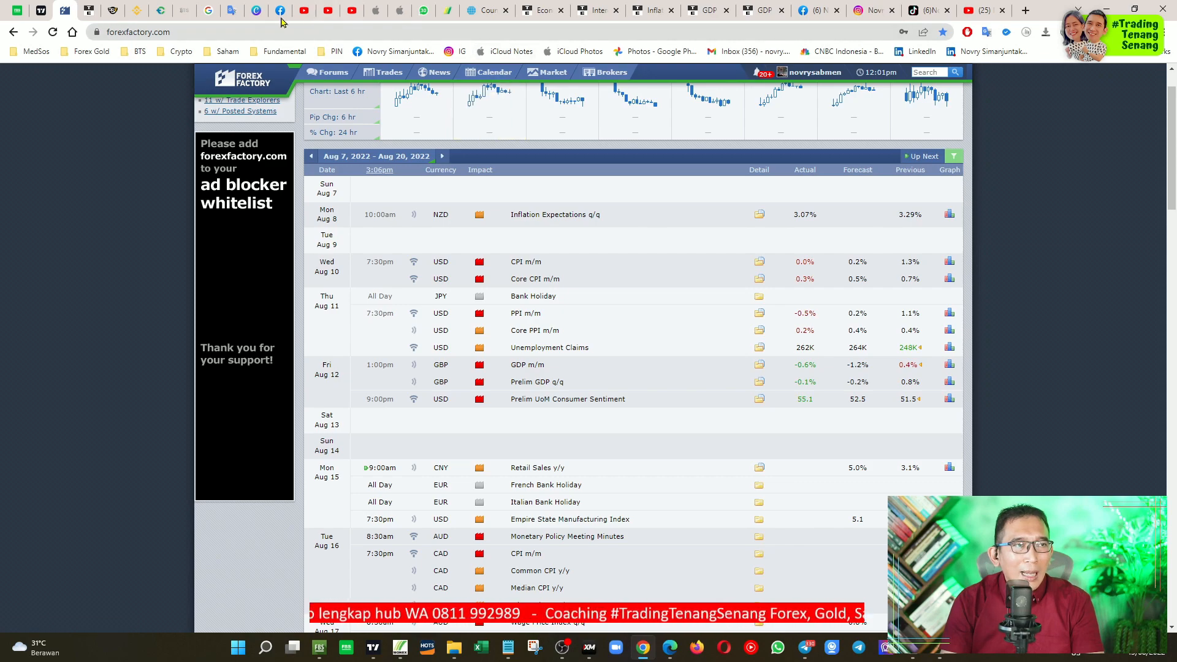
Step: Show the Trading Economics calendar for August 9–11, 2022 with the US inflation figures
click(88, 11)
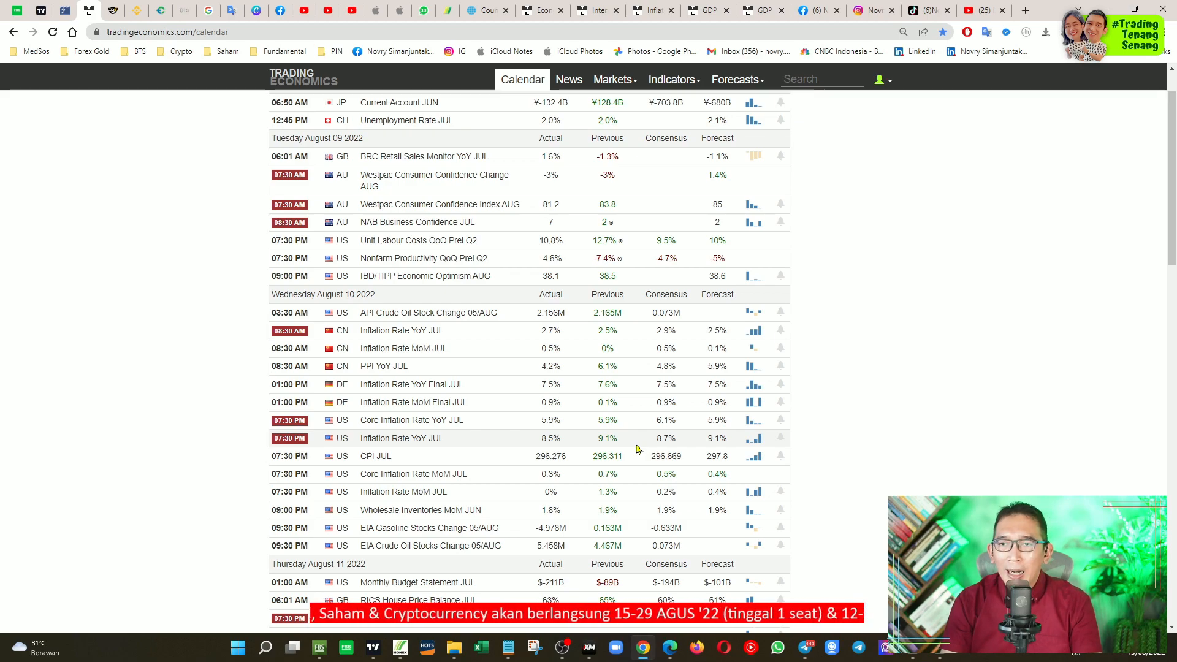
mouse_move(668, 333)
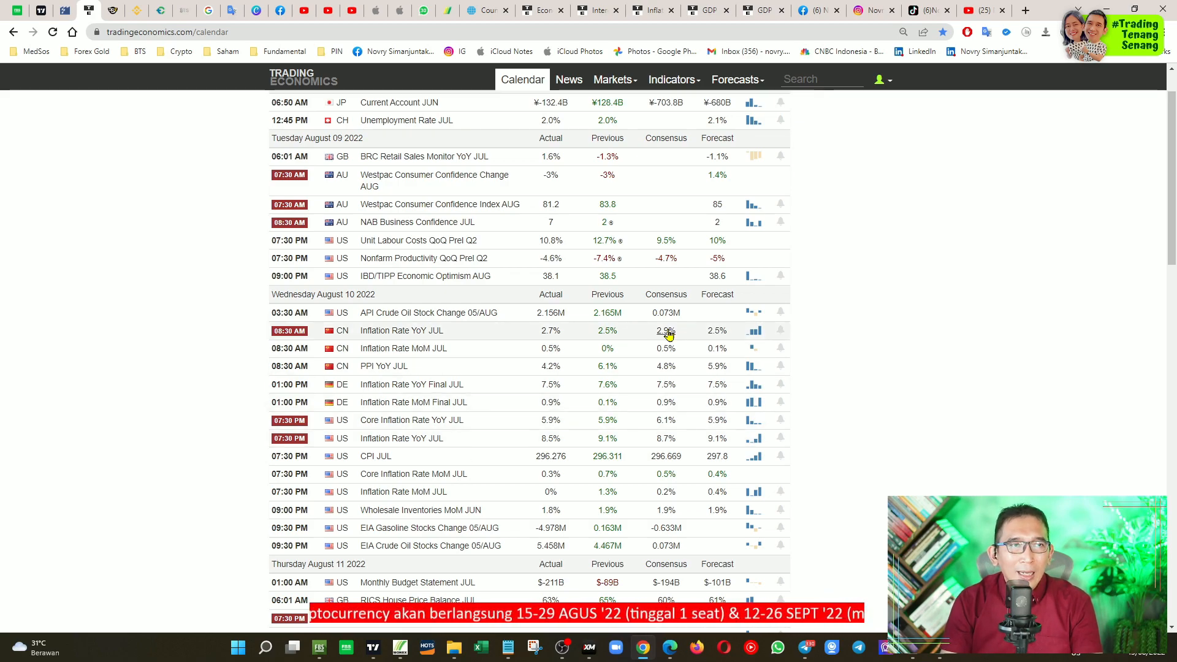
Step: Show the CME FedWatch 55% vs 45% target rate probabilities for the 21 Sep 2022 meeting
click(484, 10)
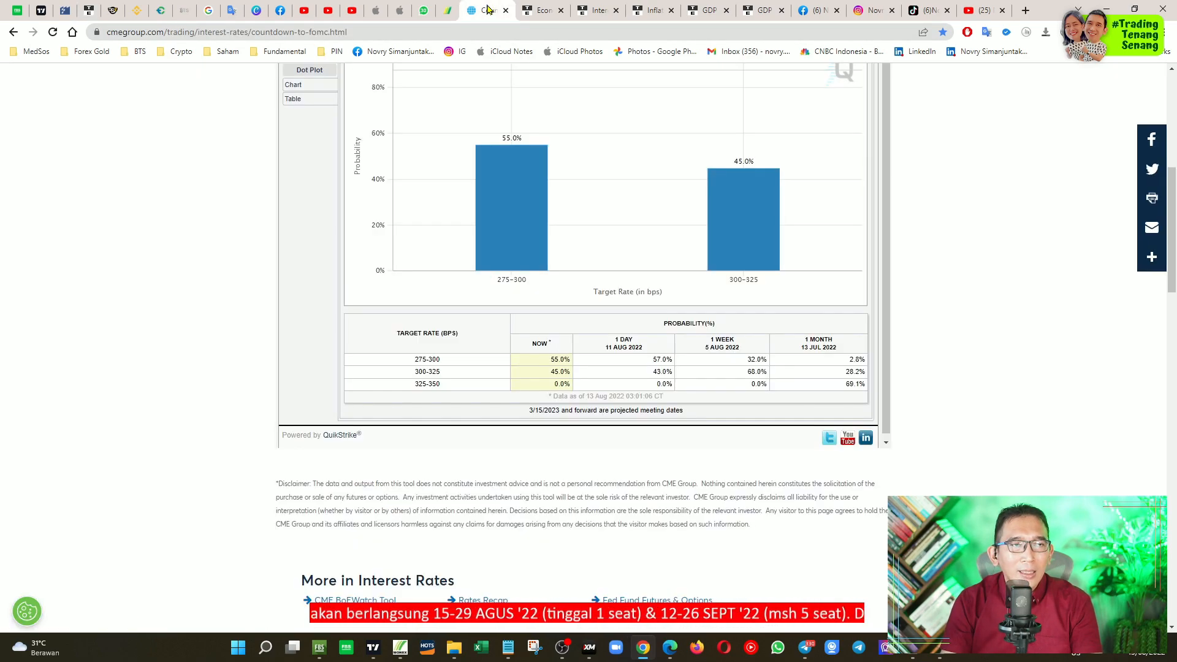
scroll(up, 3)
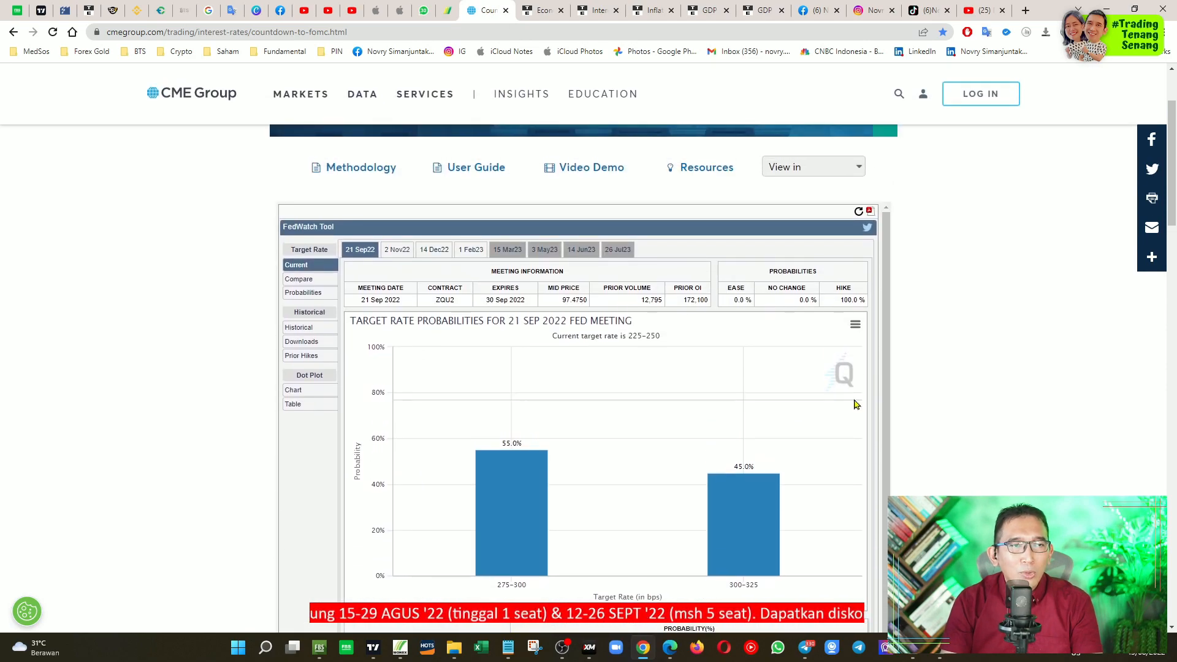
scroll(down, 3)
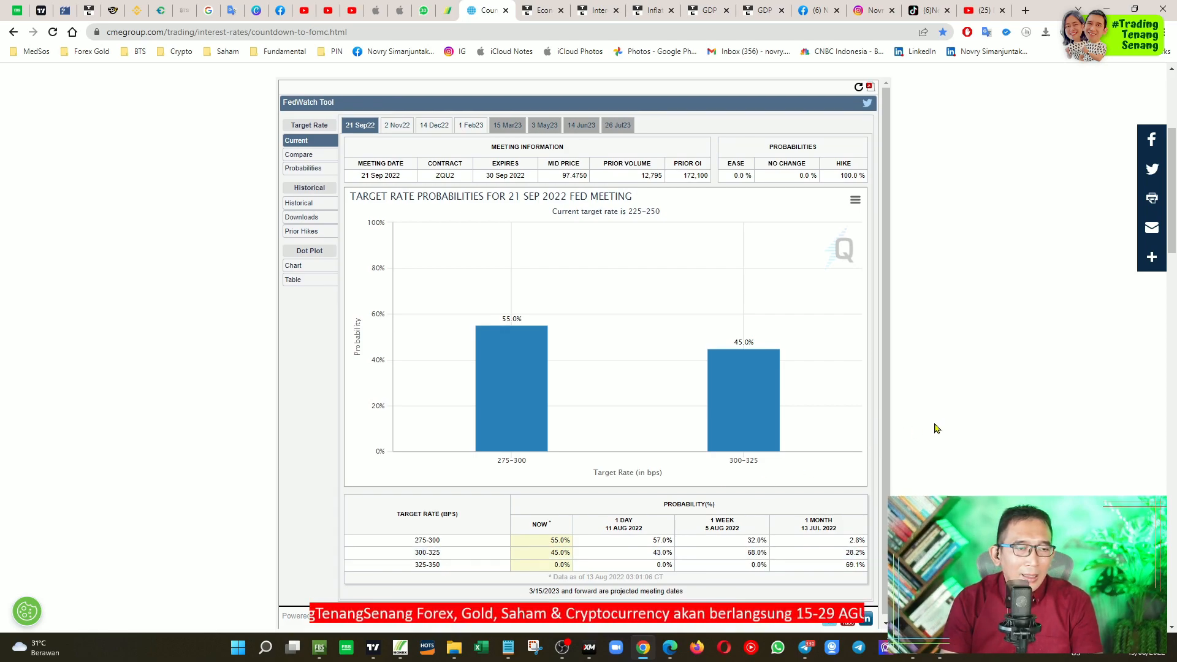
scroll(down, 3)
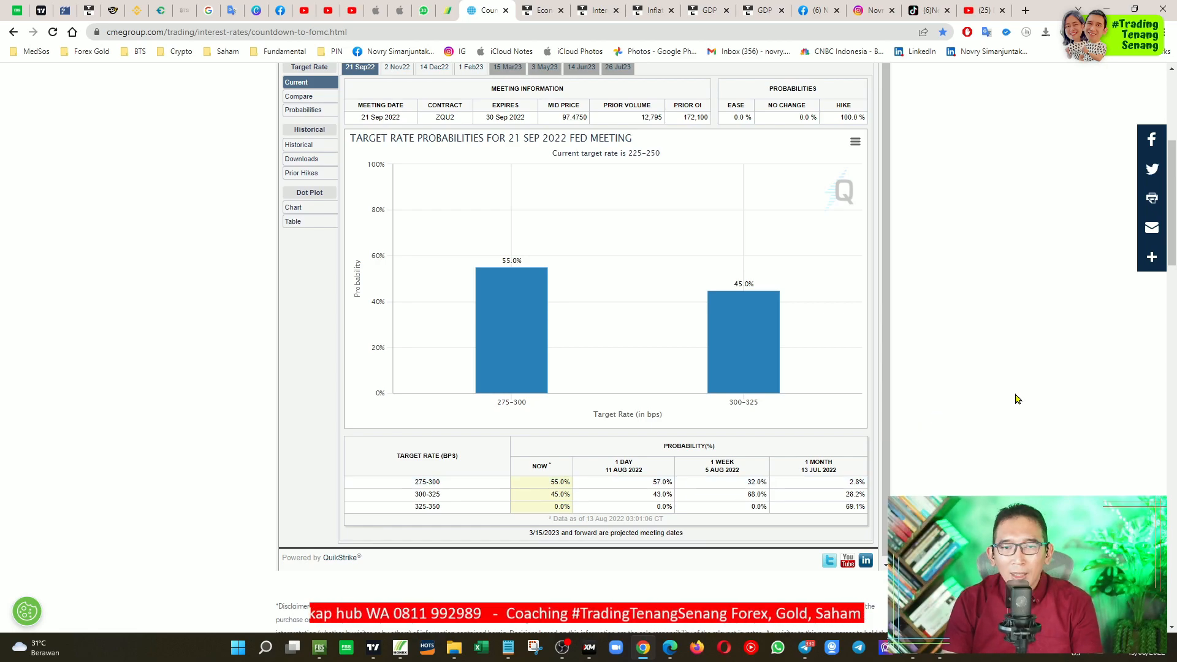
mouse_move(975, 412)
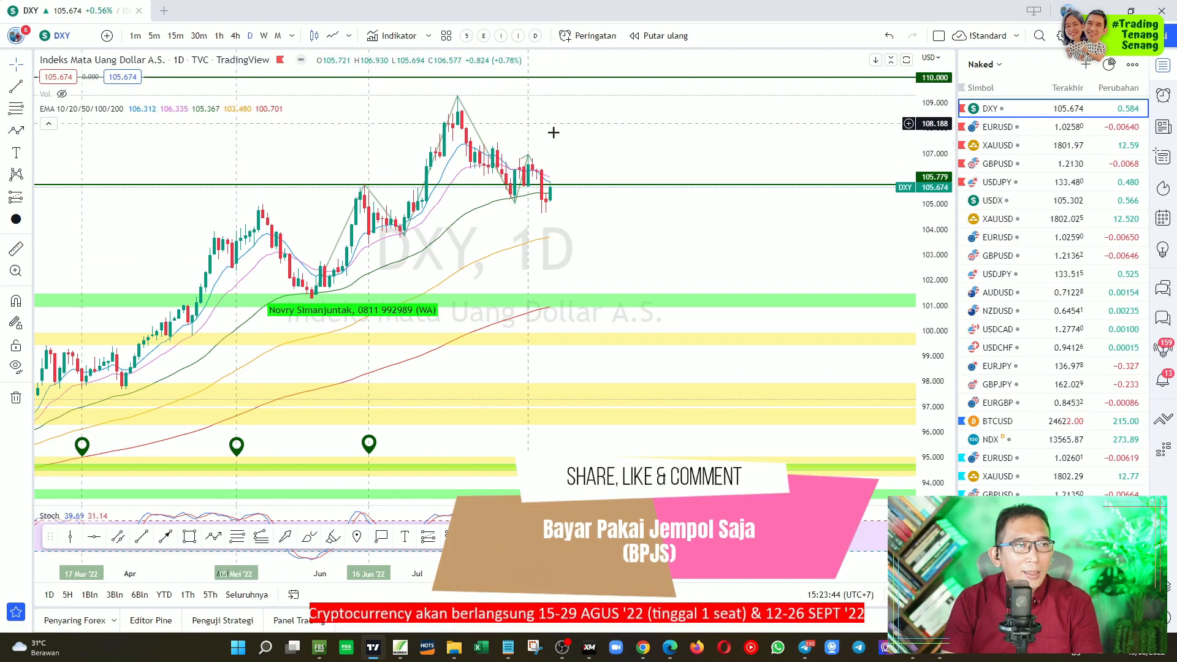
mouse_move(544, 206)
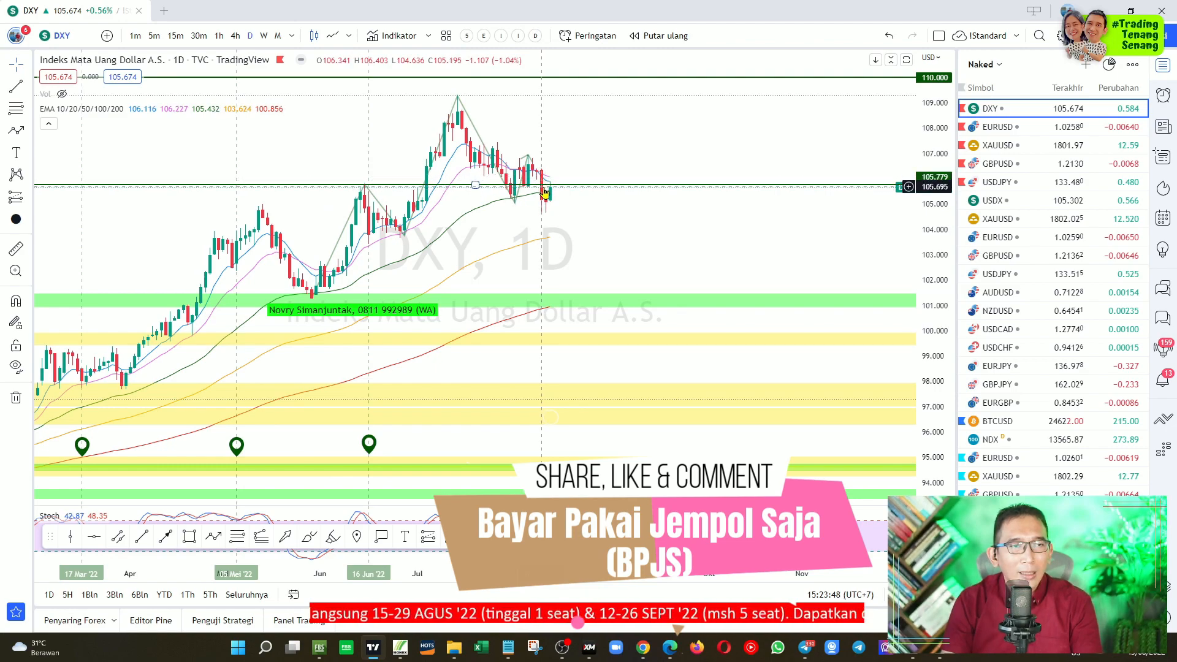
mouse_move(545, 163)
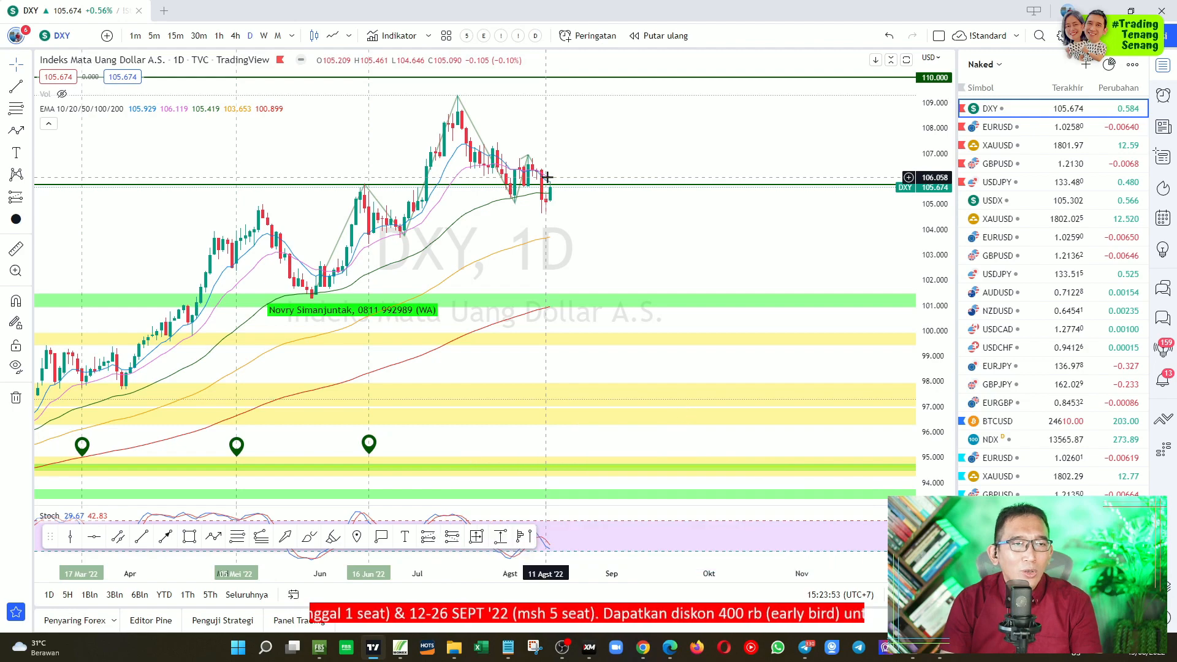
mouse_move(586, 196)
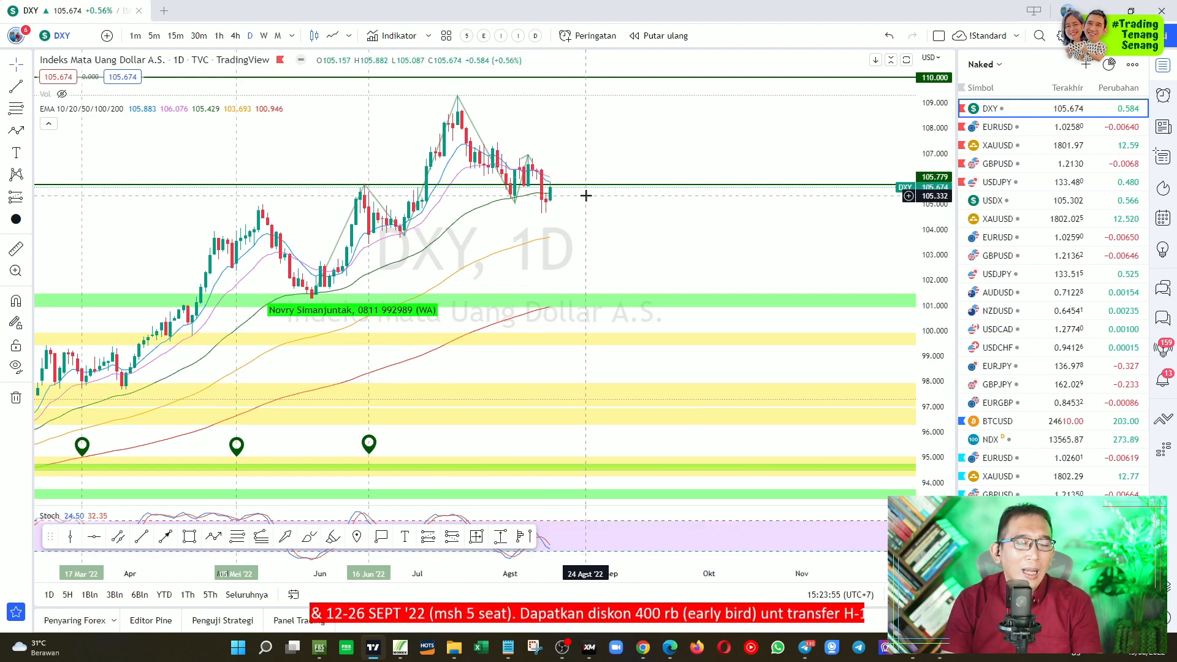
mouse_move(537, 212)
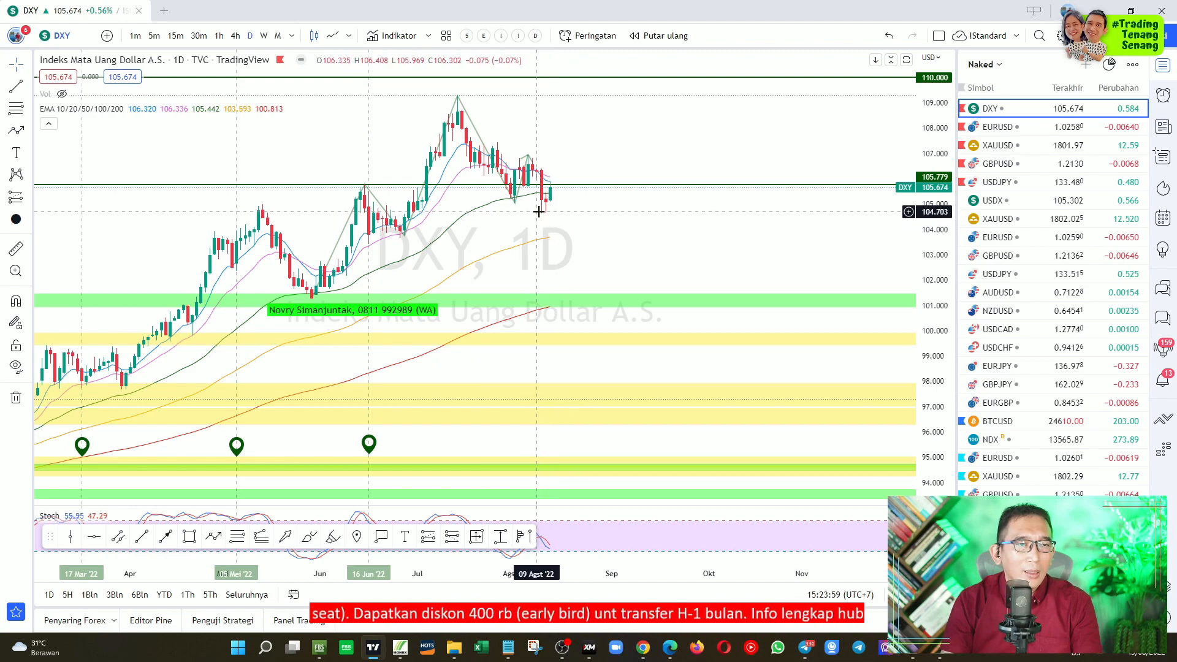
mouse_move(543, 218)
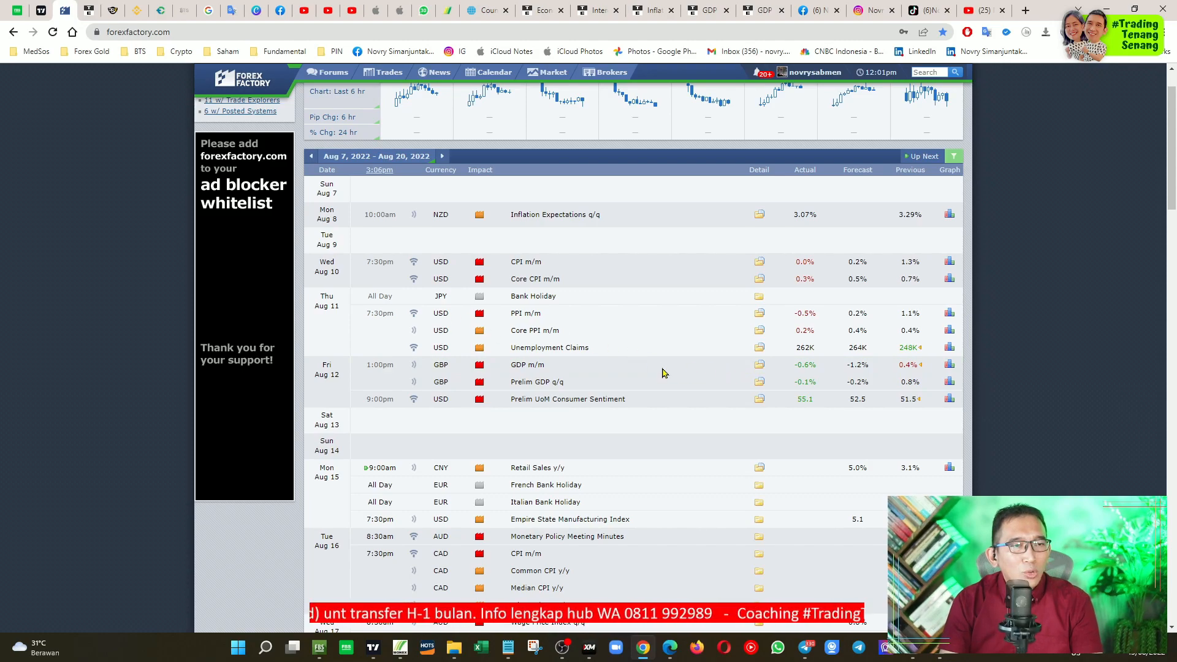
mouse_move(615, 390)
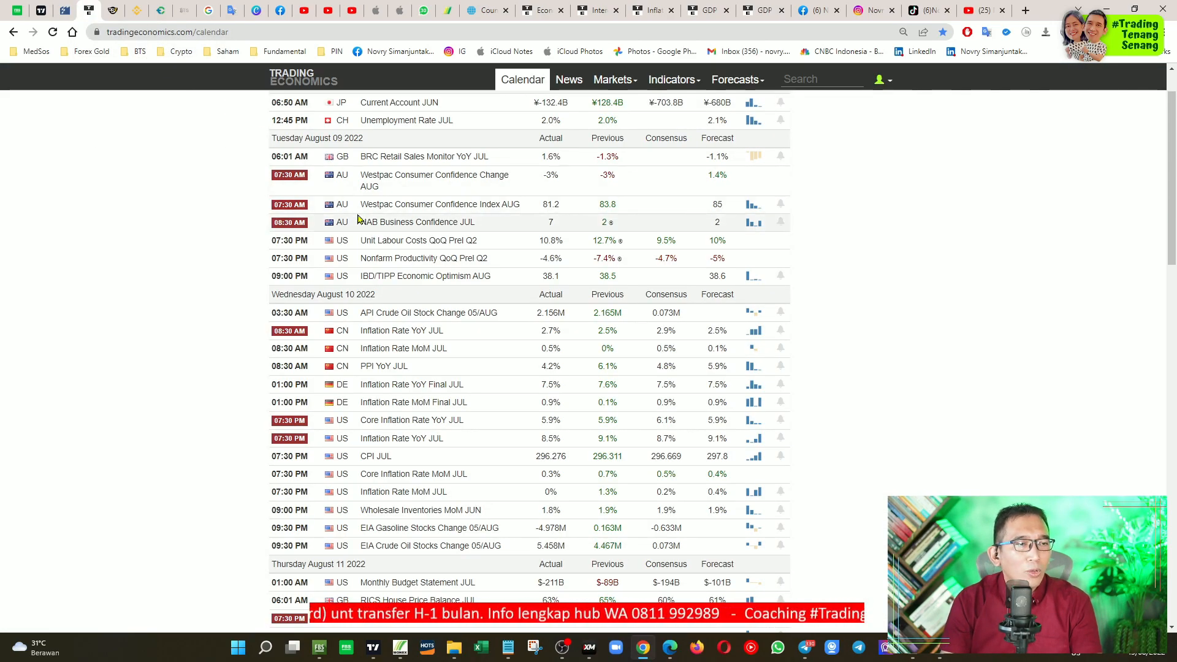
Step: Scroll the Trading Economics calendar to the Friday August 12 UK GDP releases
scroll(down, 3)
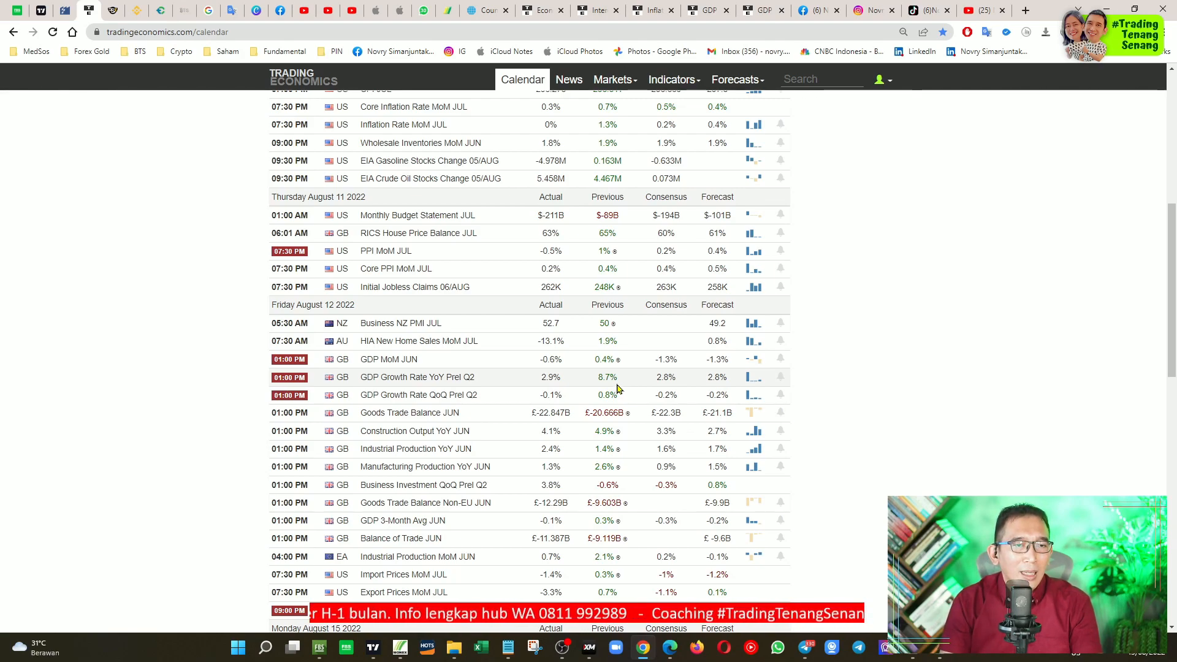
mouse_move(551, 376)
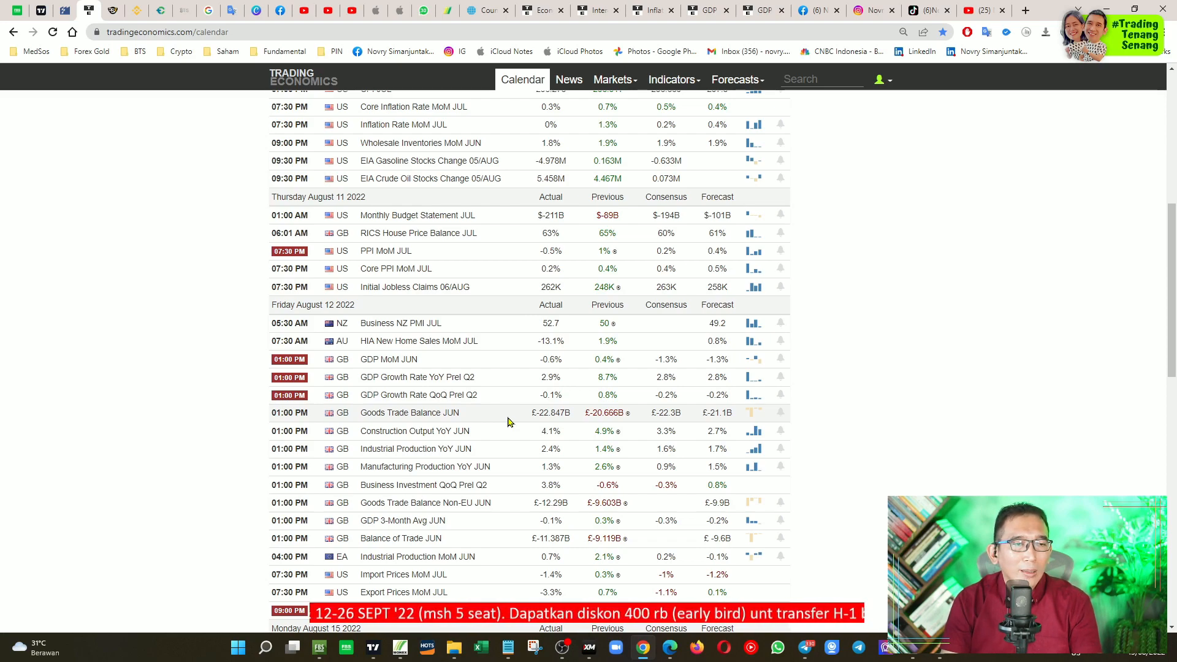
mouse_move(400, 412)
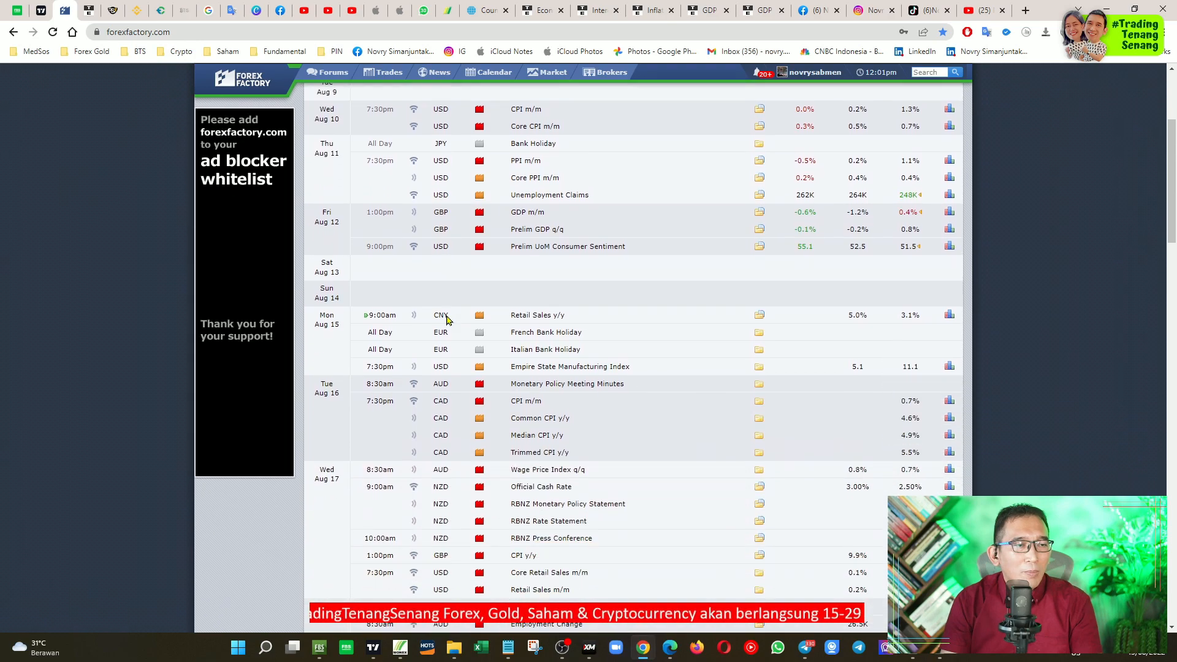
Step: Scroll to Forex Factory's Aug 15–19 events, then open the currency comparison spreadsheet
scroll(down, 3)
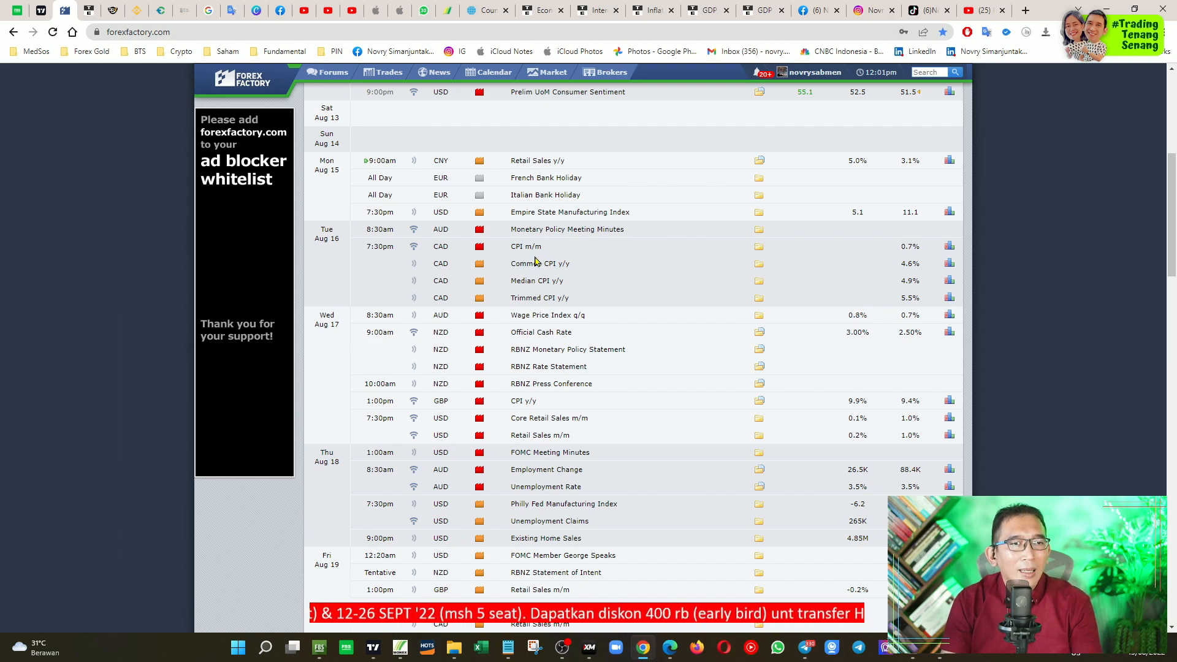
click(480, 648)
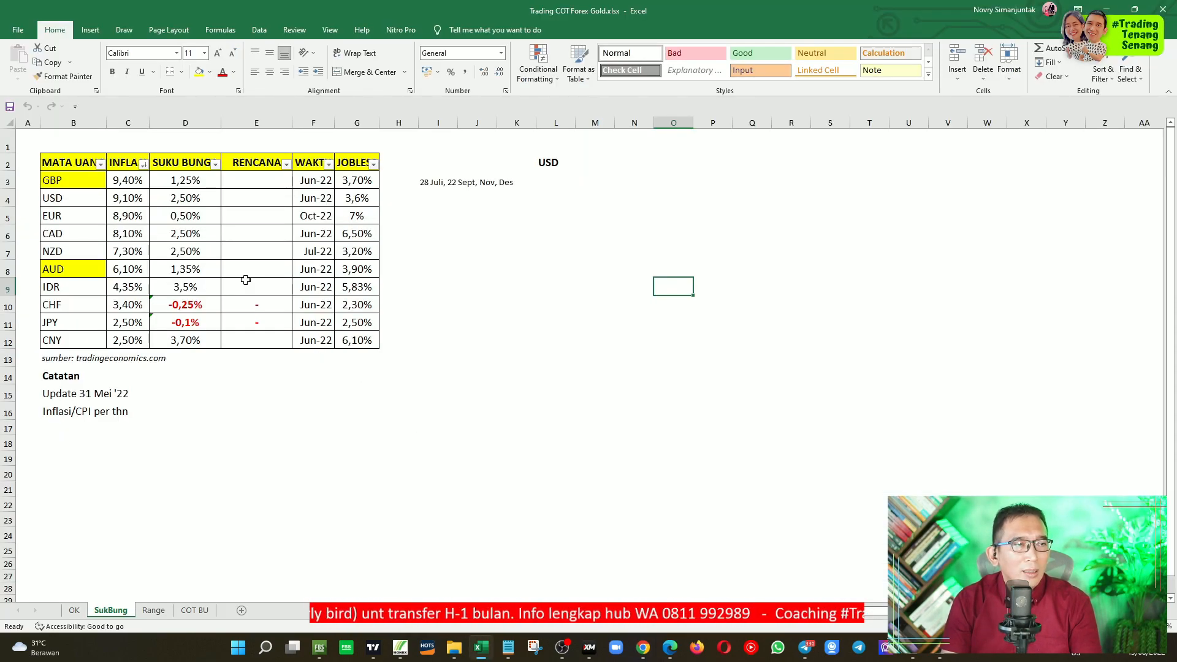
mouse_move(165, 239)
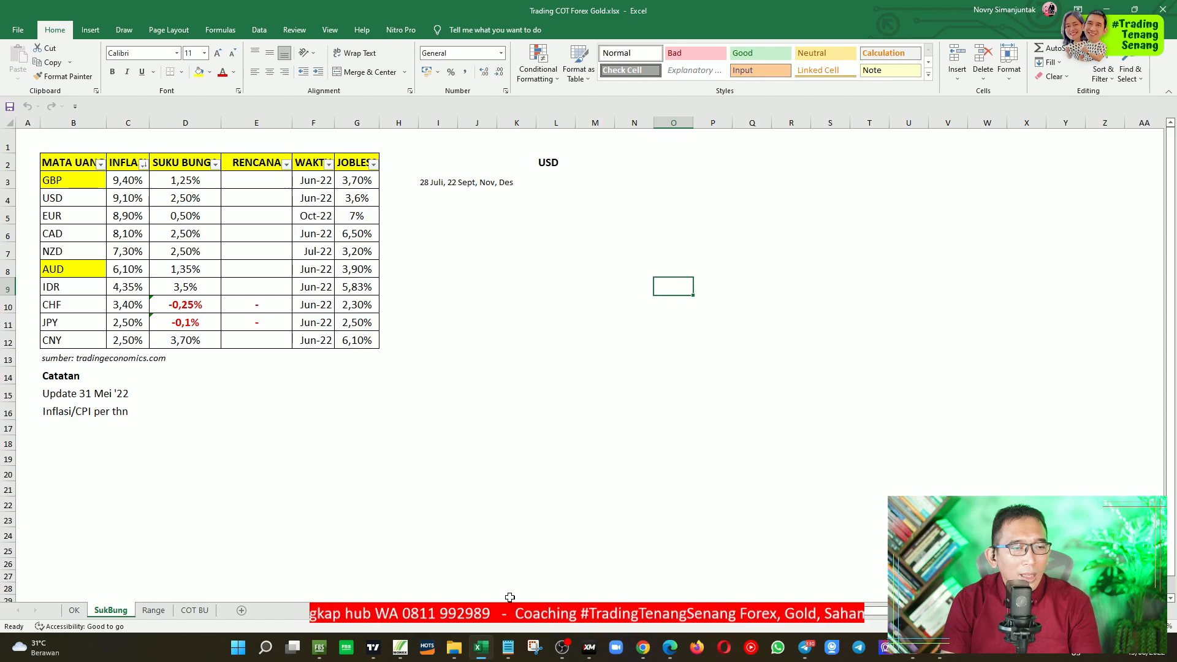
click(644, 647)
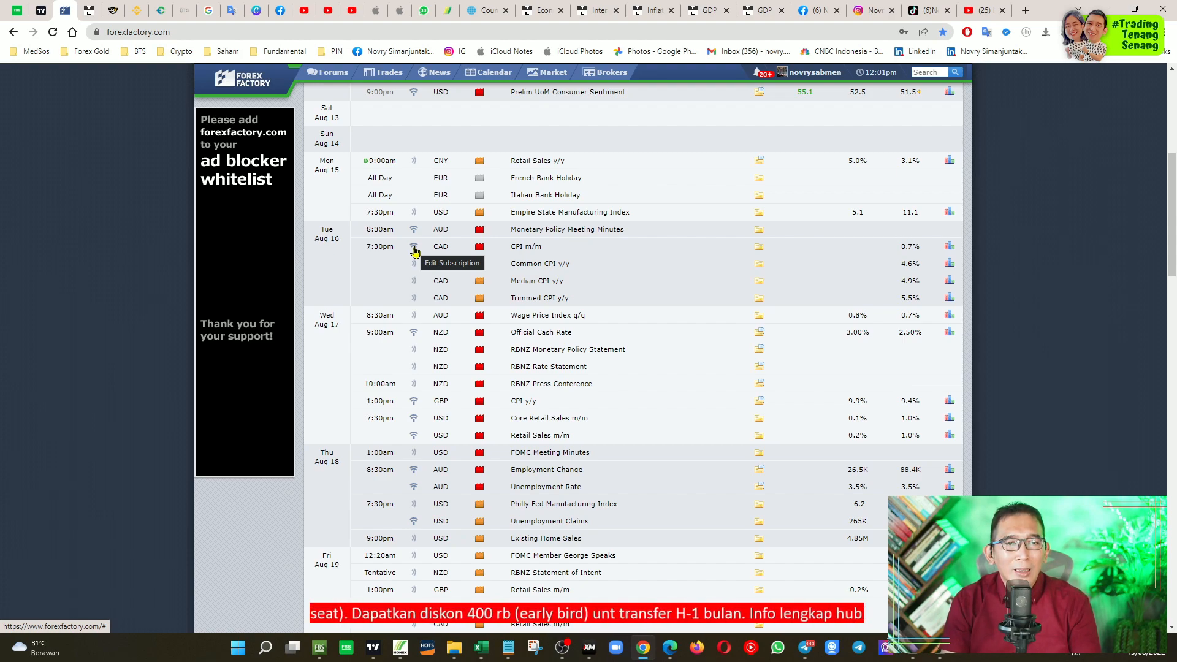
mouse_move(365, 255)
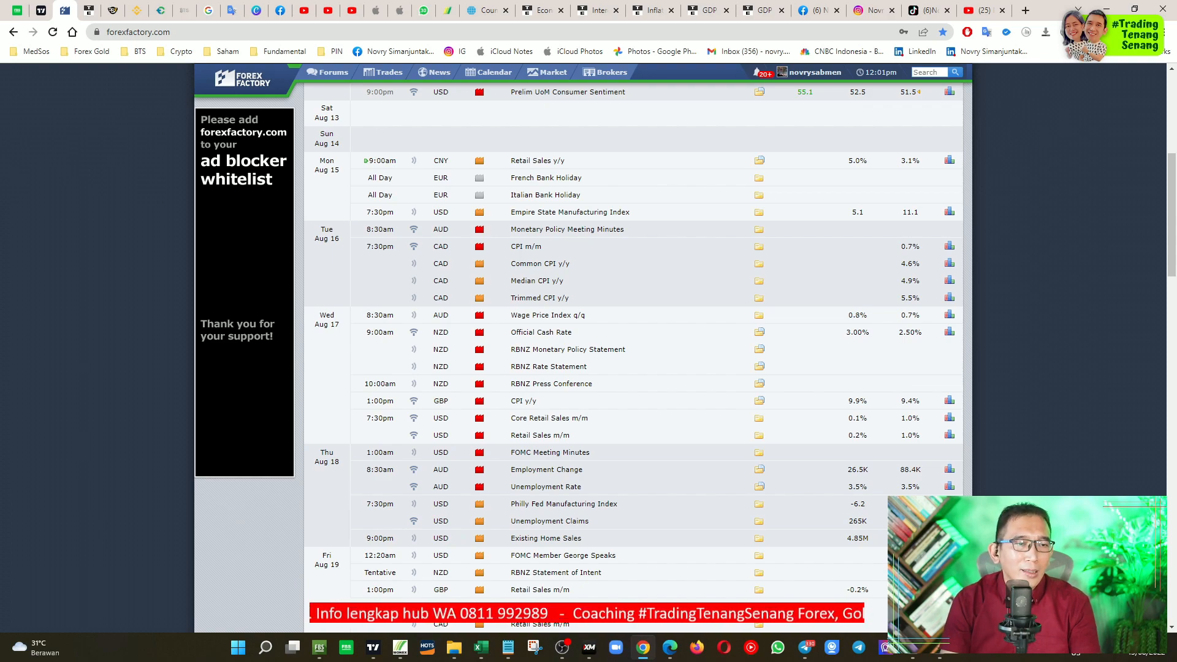
mouse_move(798, 434)
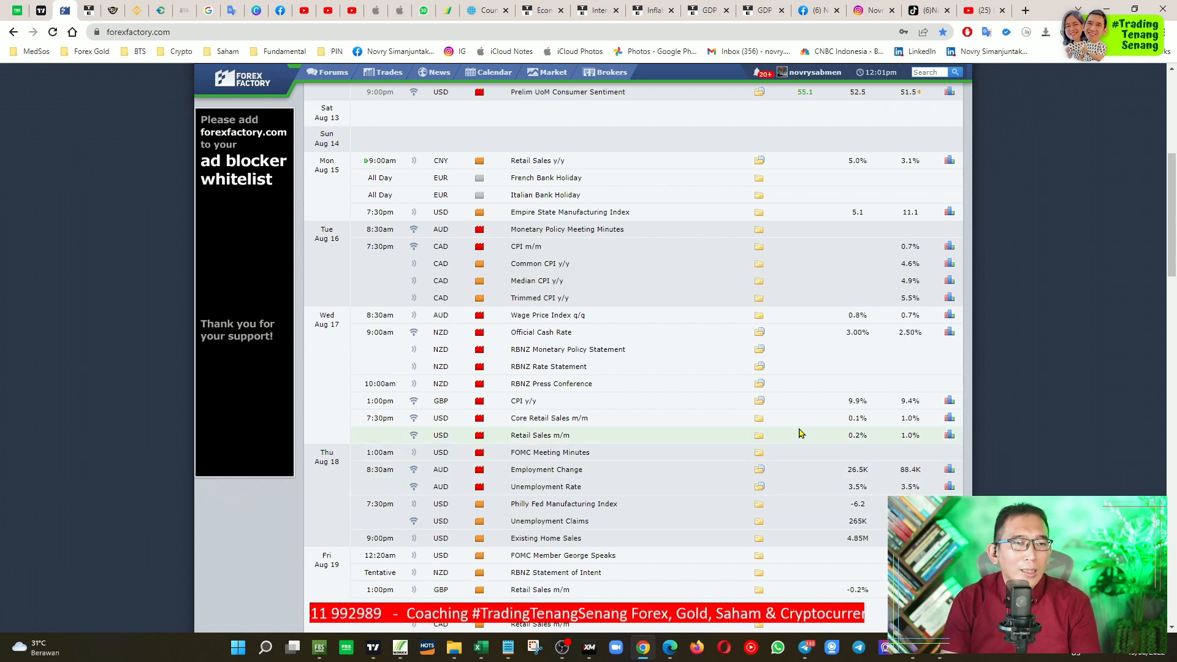
mouse_move(690, 347)
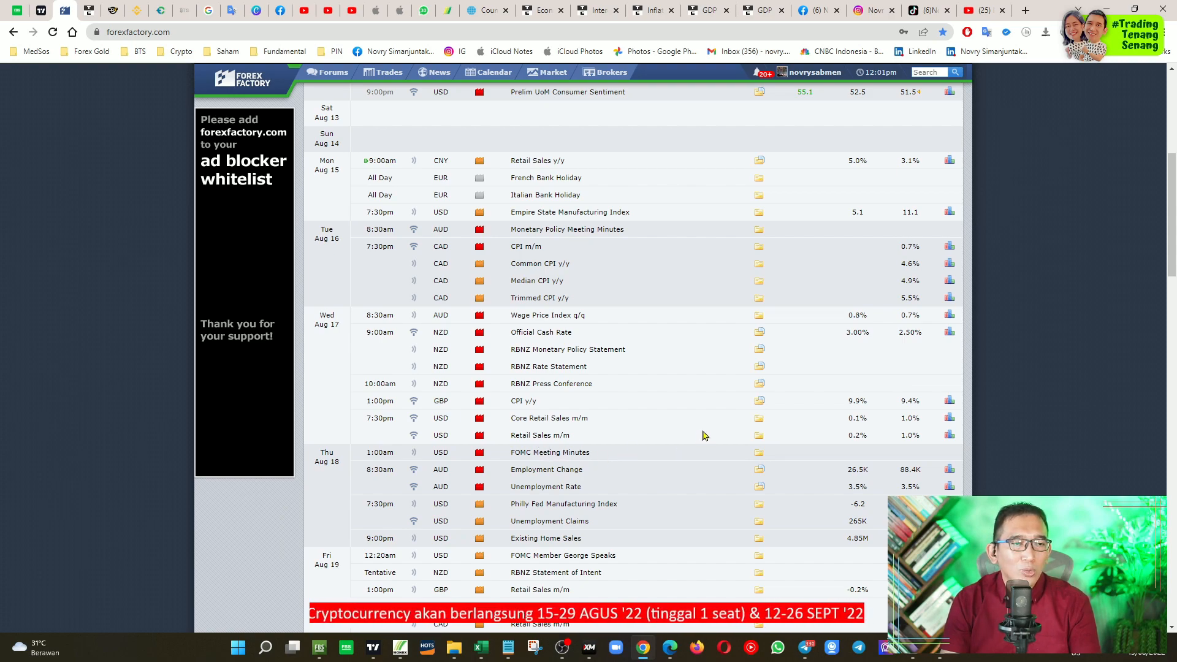
mouse_move(616, 460)
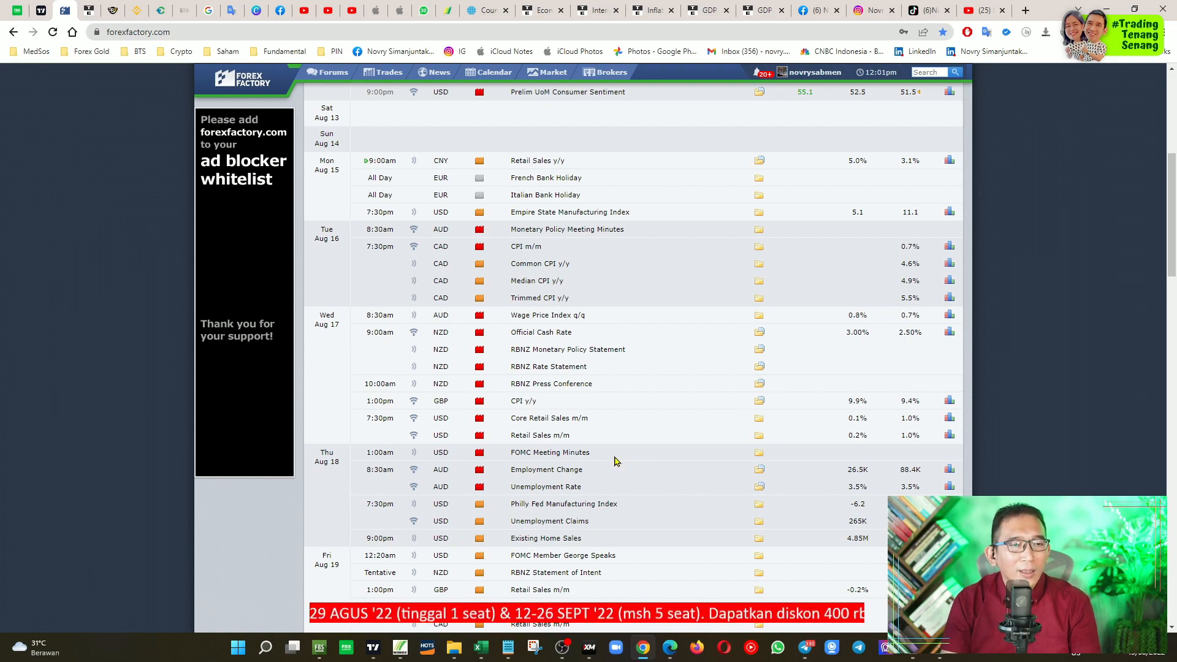
Step: Scroll the Forex Factory calendar through Thursday and Friday, August 18–19 events
scroll(down, 3)
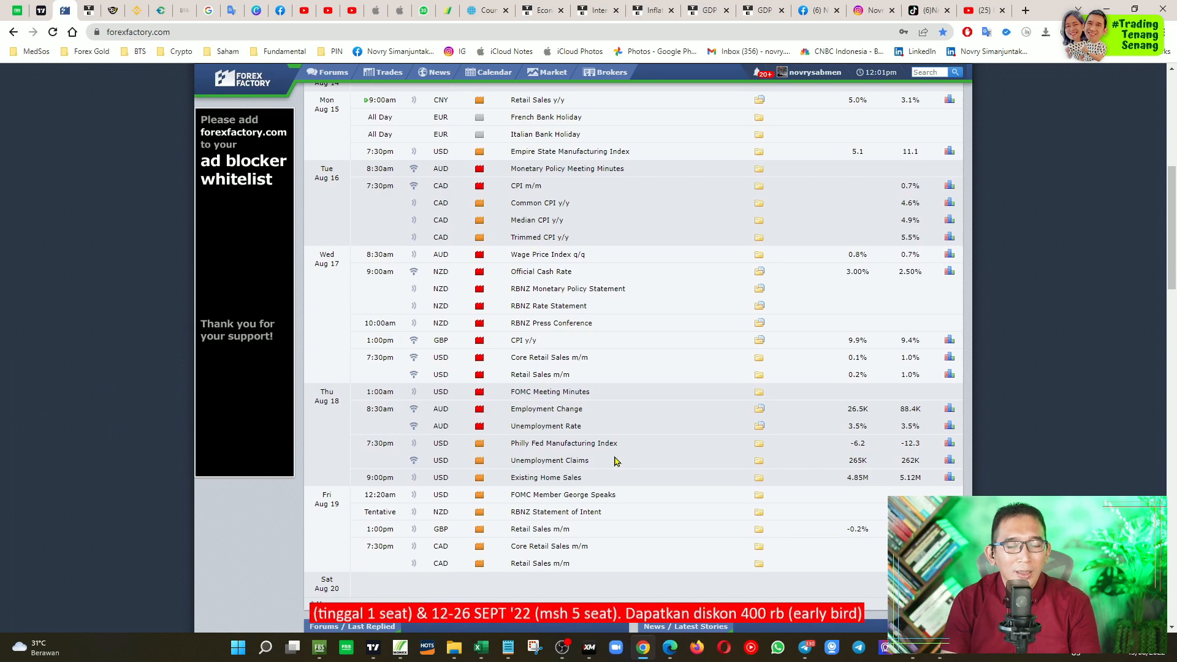